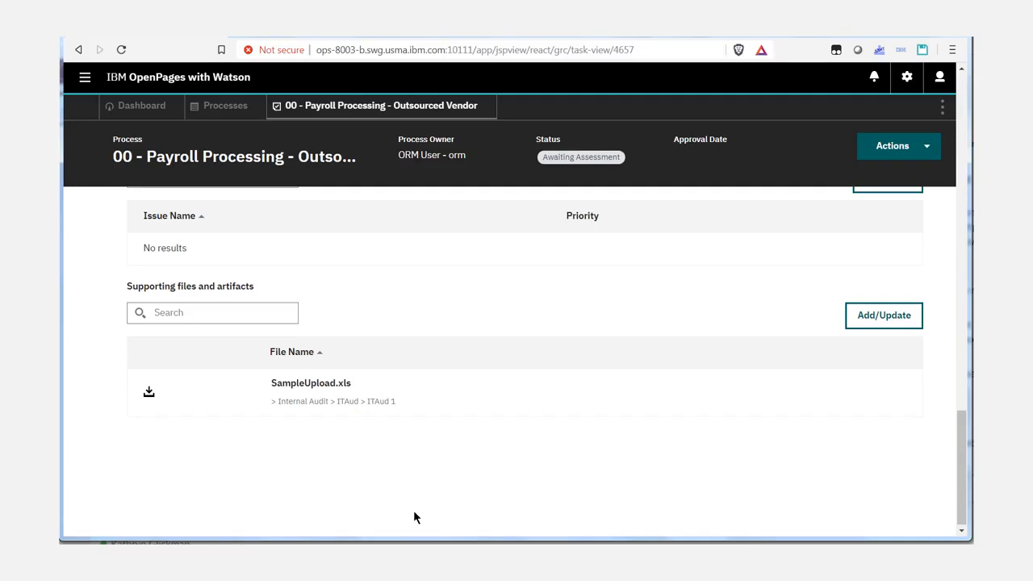
mouse_move(345, 410)
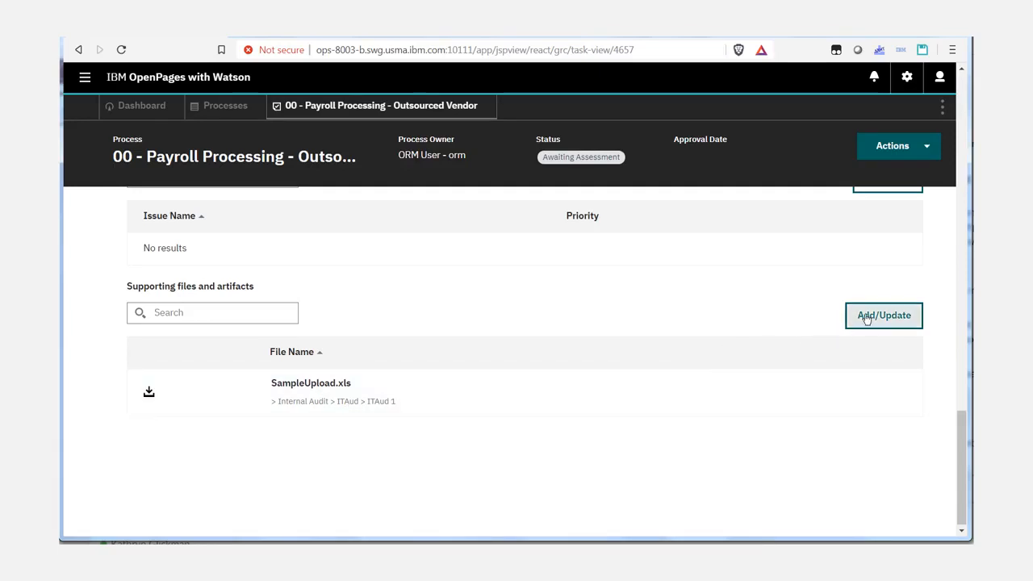
mouse_move(884, 315)
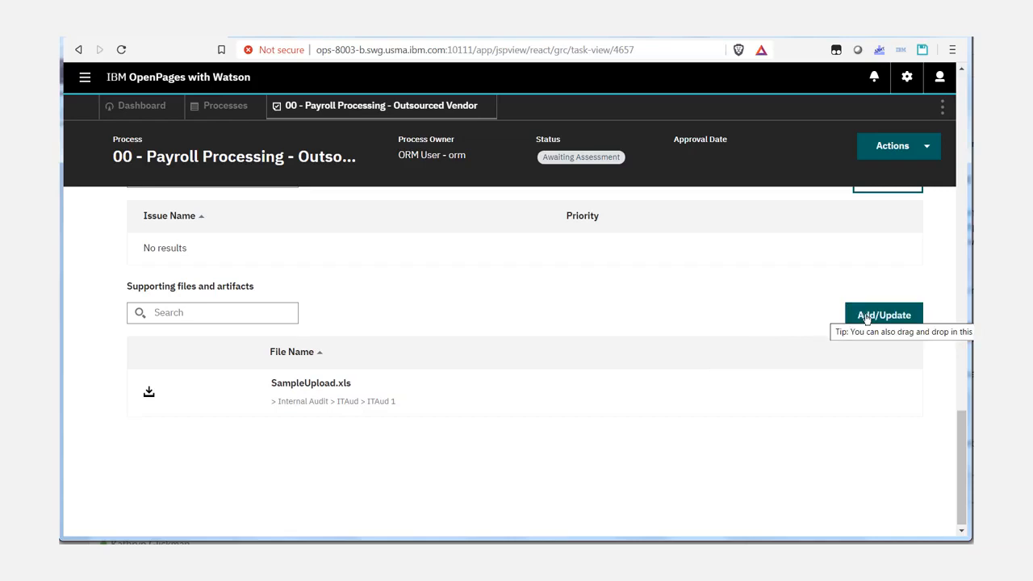
Upload SampleUpload.xls as a new supporting-file version with the comment 'New Version comment'
click(885, 315)
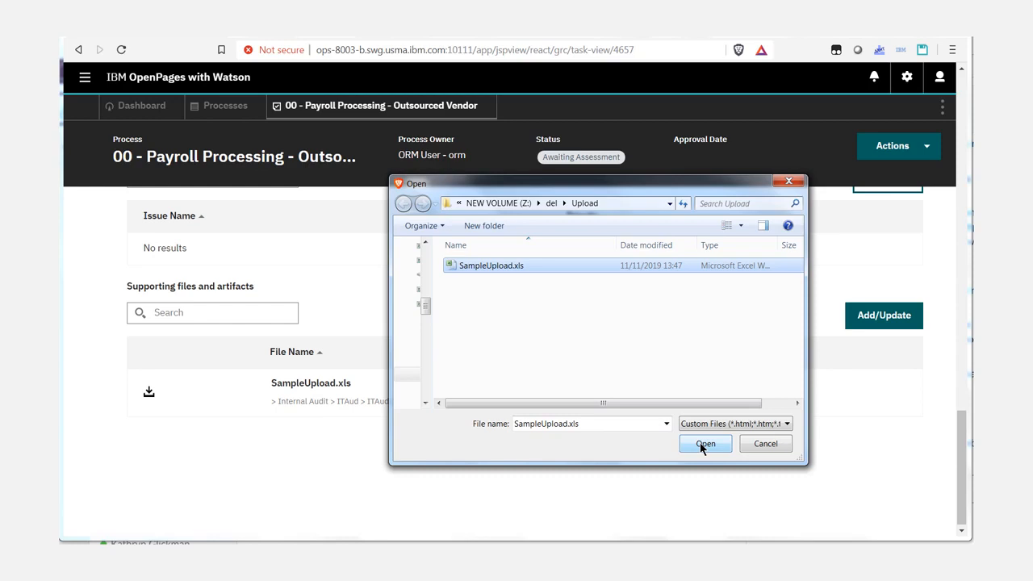
click(704, 444)
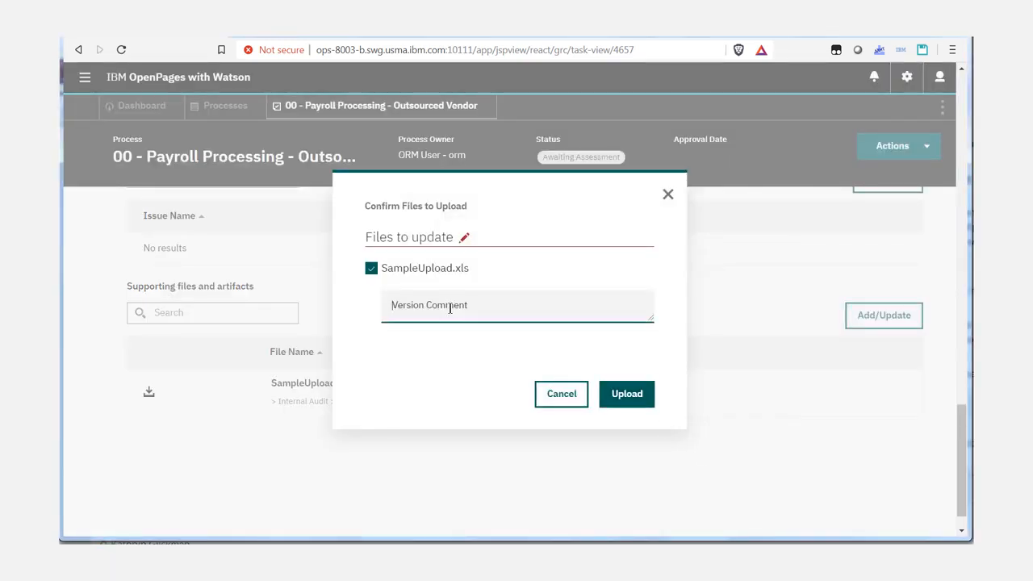
text(New Version)
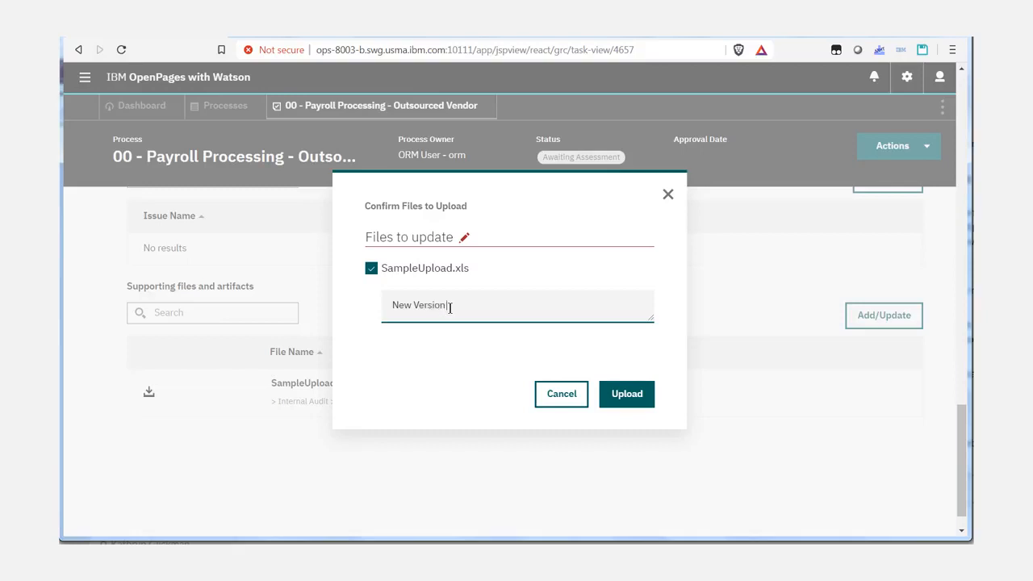
text(comment)
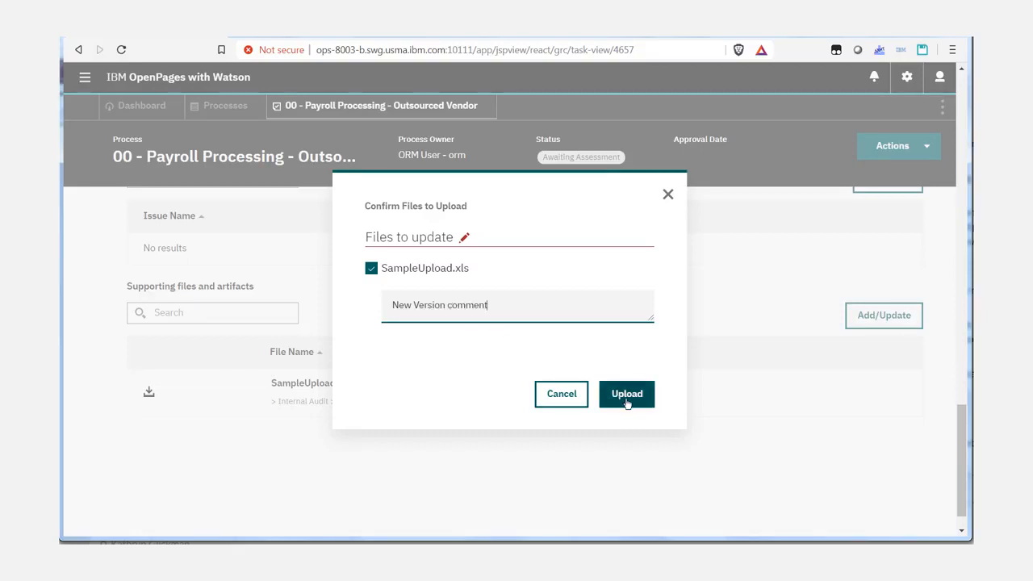
click(627, 394)
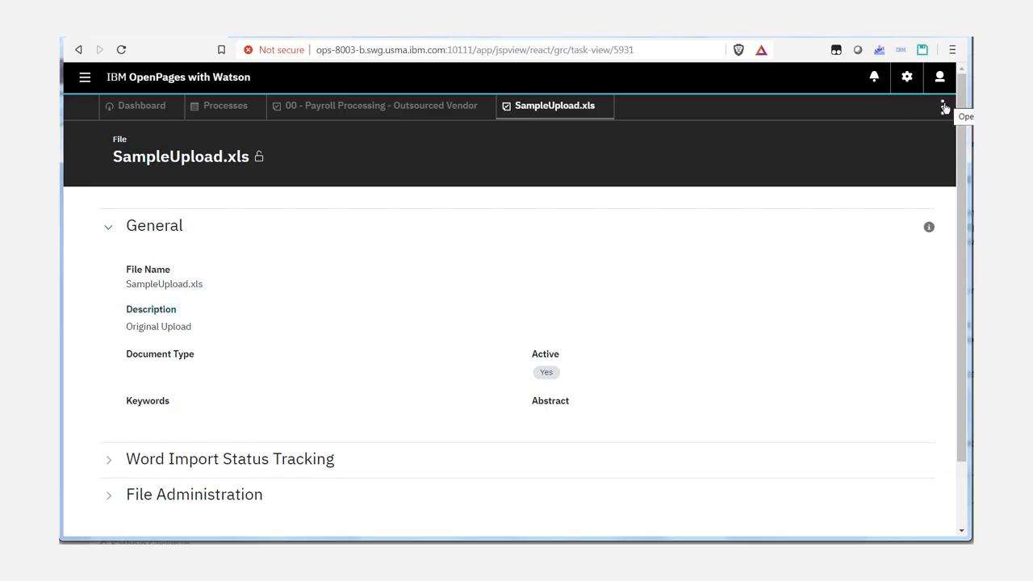
Switch from the file record to the Standard UI home page via the user menu
click(943, 107)
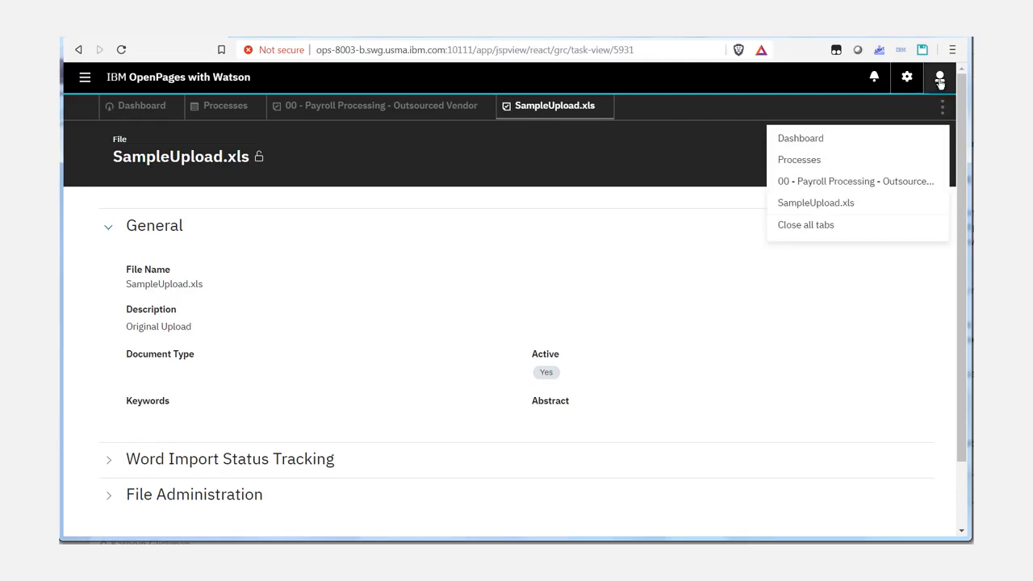
click(940, 77)
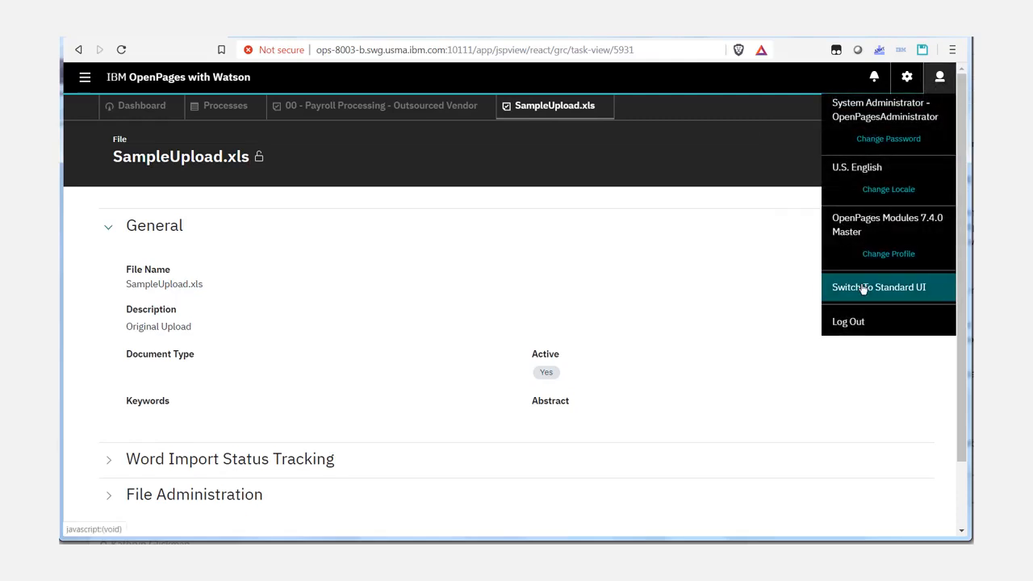
click(878, 287)
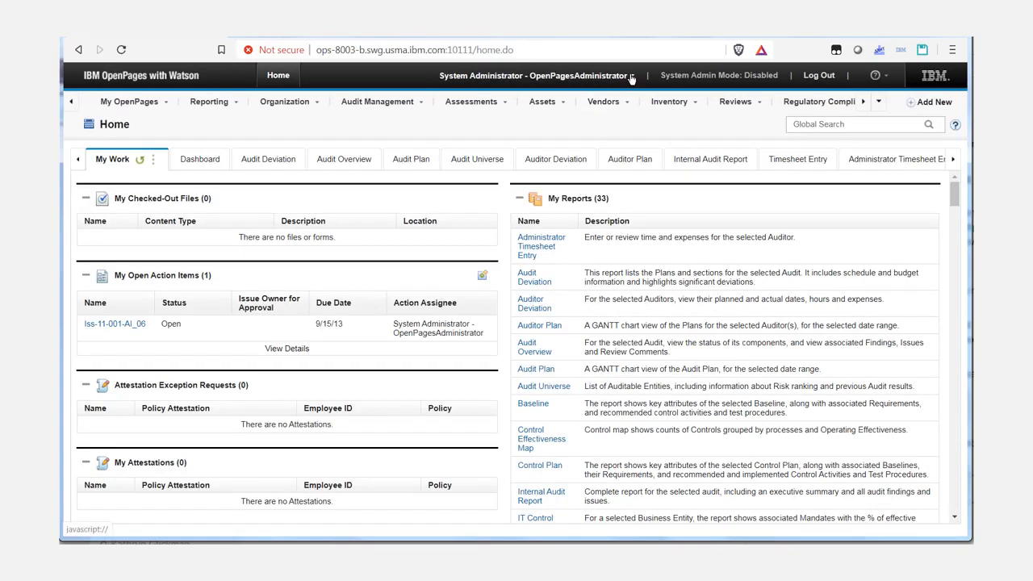
Open the OpenPages Modules 7.4.0 Master profile from Administration > Profiles
click(633, 76)
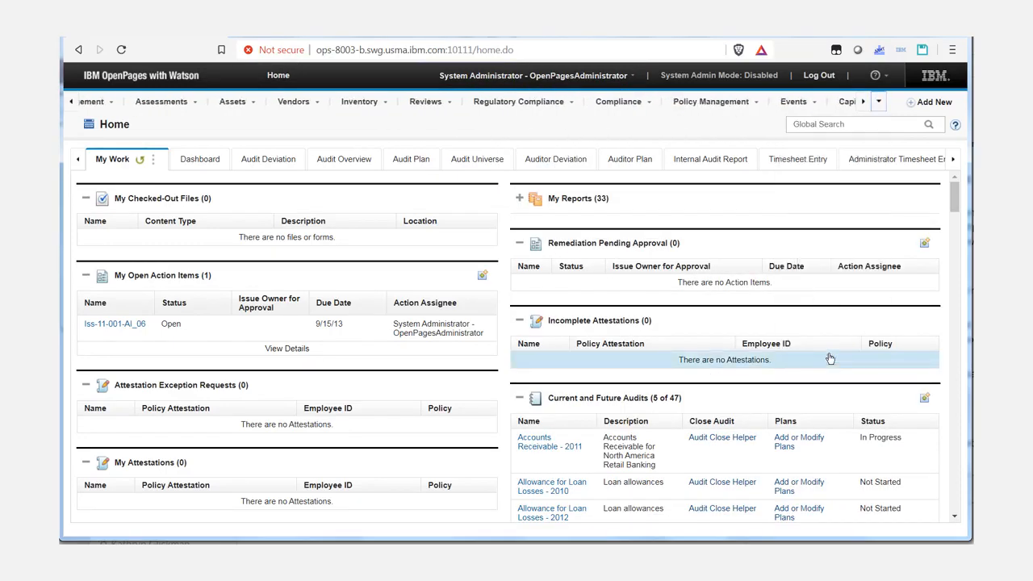
click(817, 101)
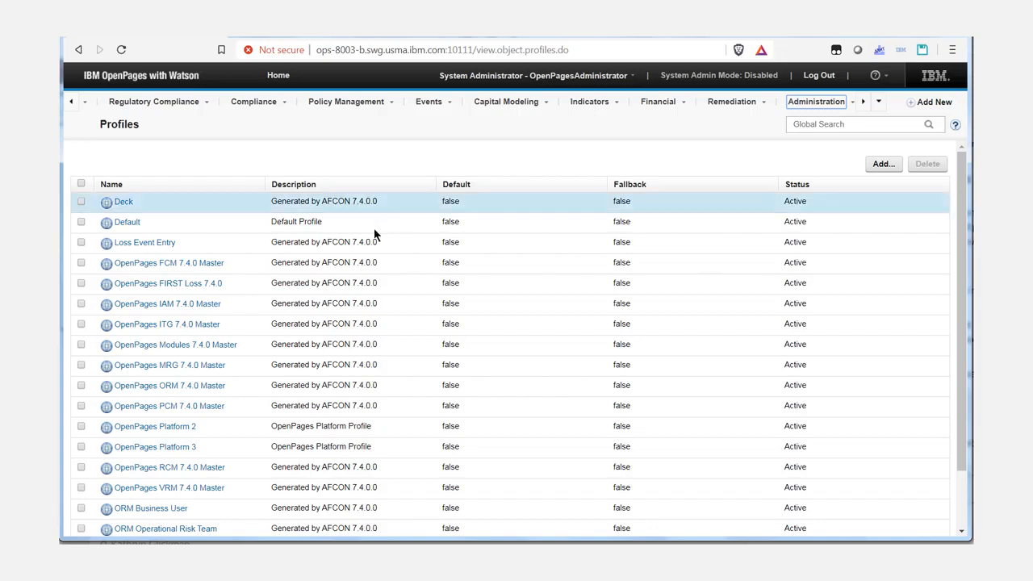
mouse_move(209, 347)
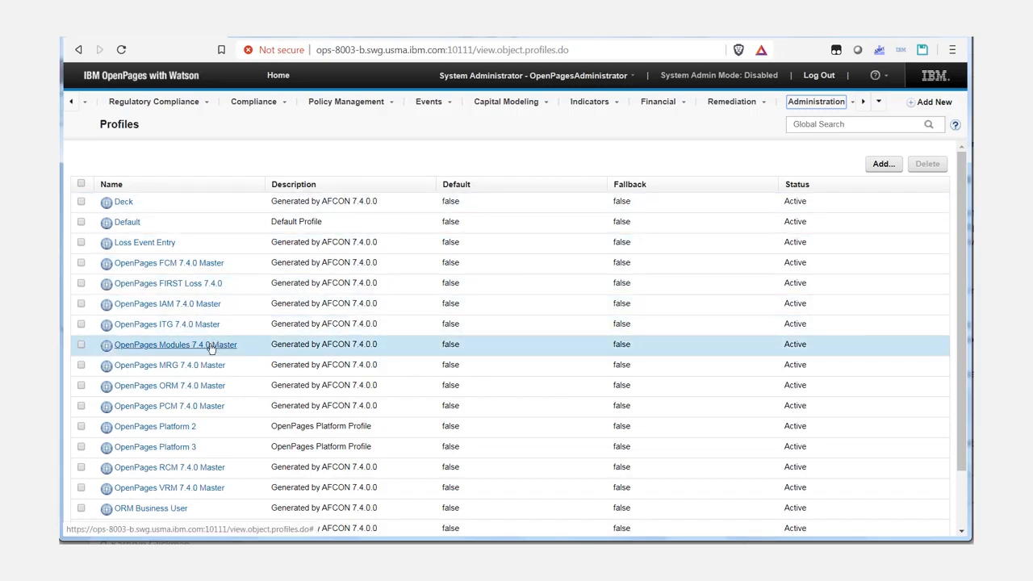
click(174, 345)
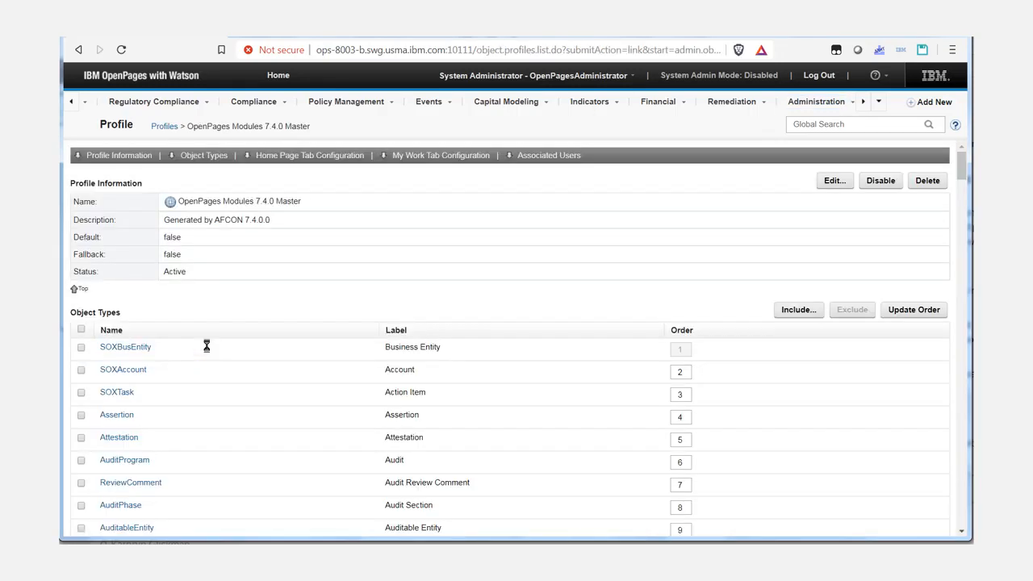
Include the Comment field among the SOXDocument (File) object's fields in the profile
scroll(down, 3)
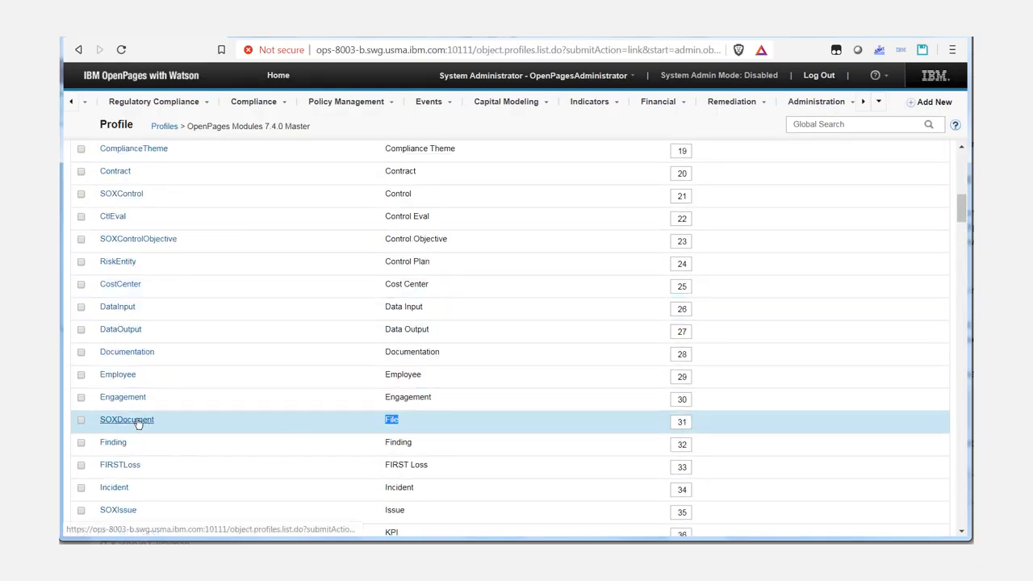
click(126, 420)
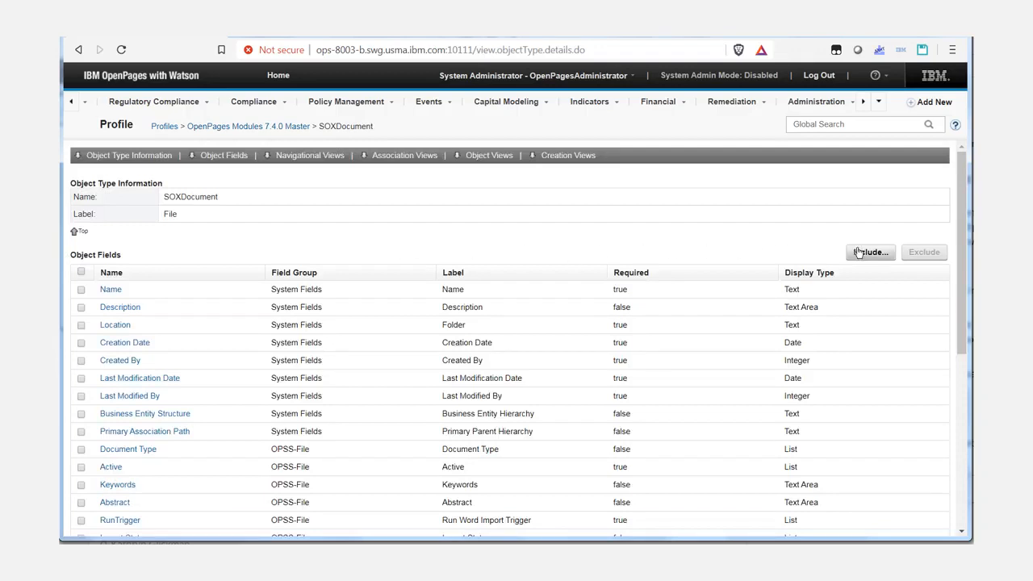
click(870, 252)
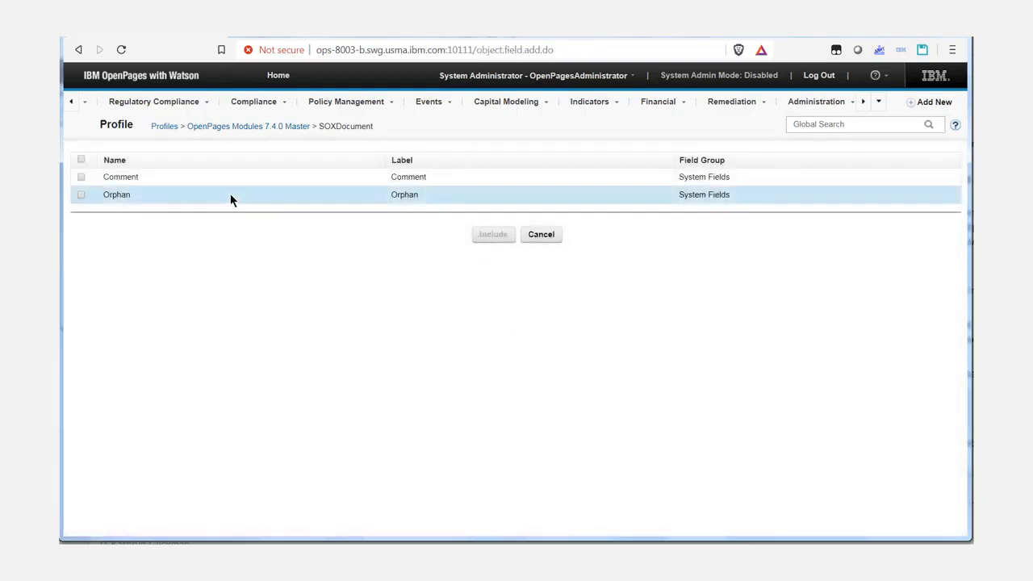
click(80, 176)
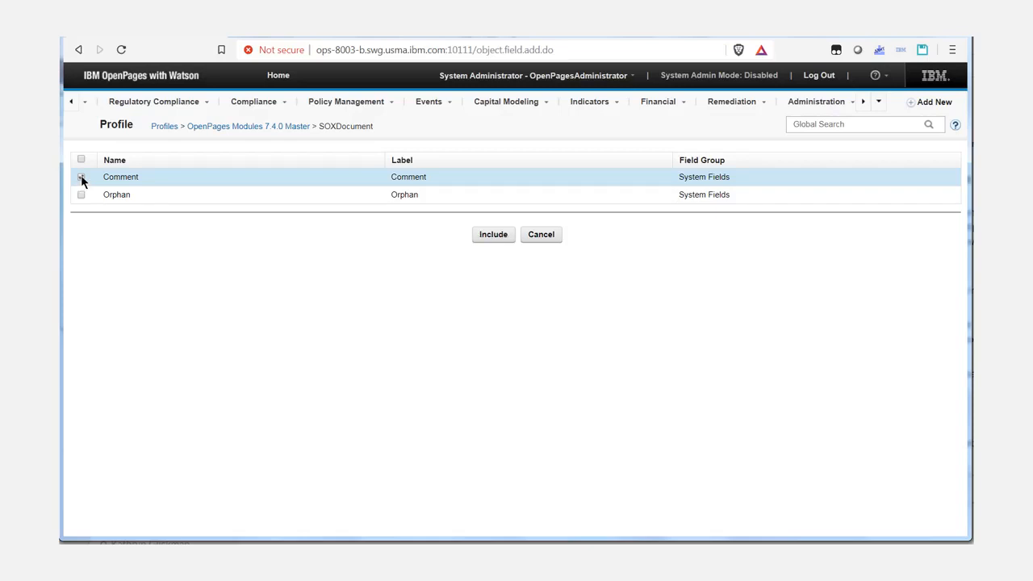
click(494, 234)
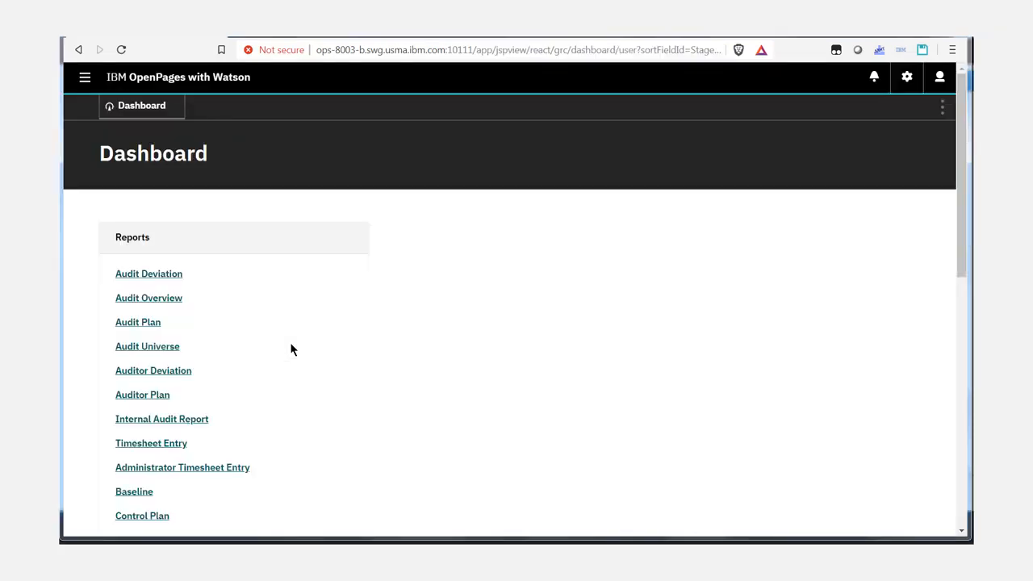
mouse_move(608, 275)
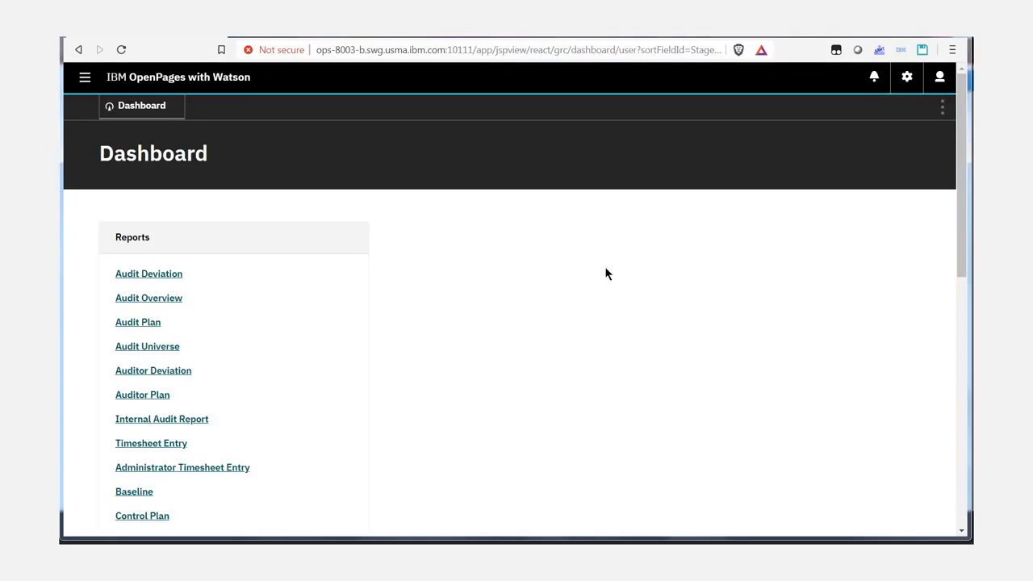
mouse_move(905, 80)
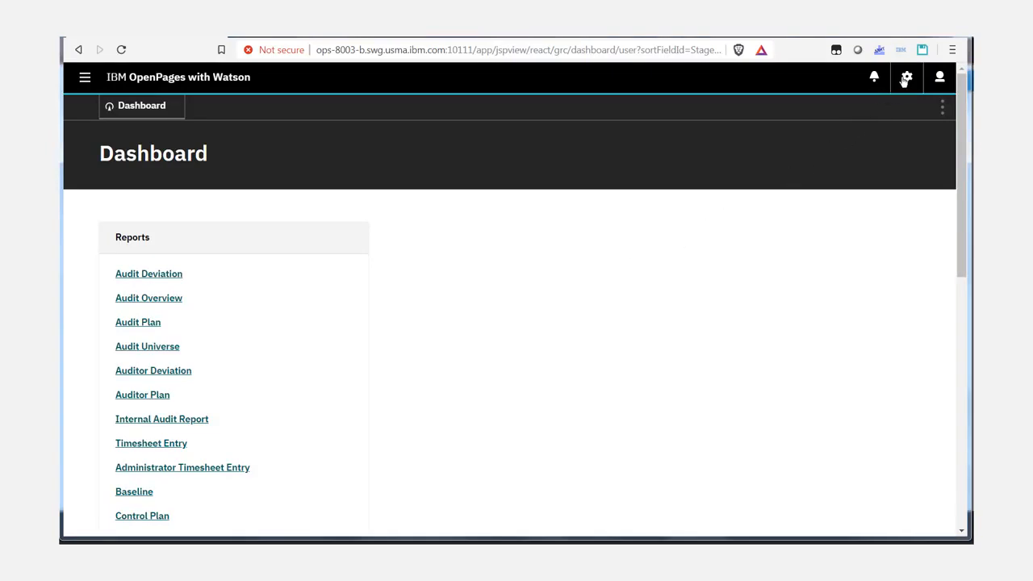
Start a new view in Manage Views, made default for all profiles
click(906, 77)
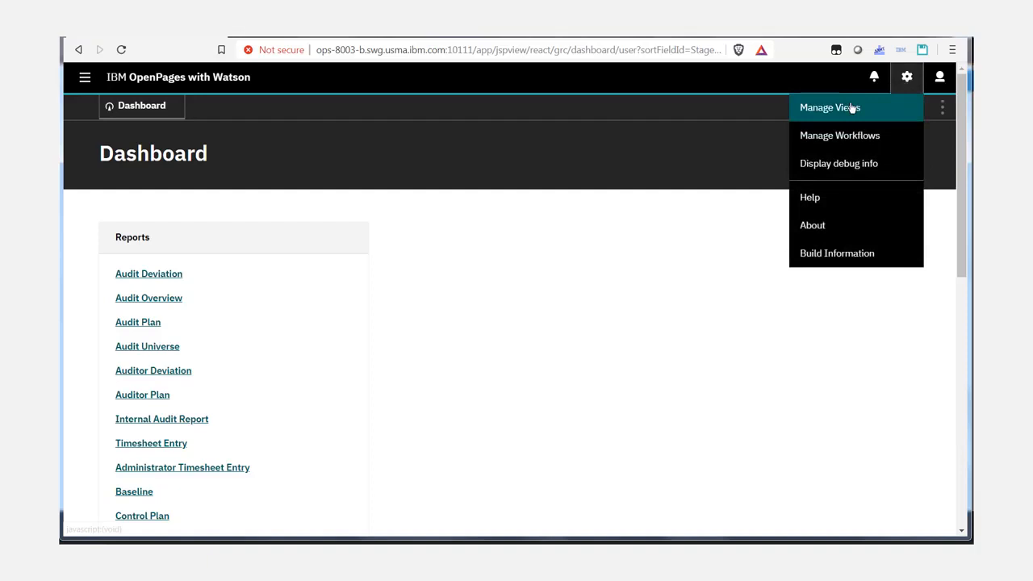
click(830, 106)
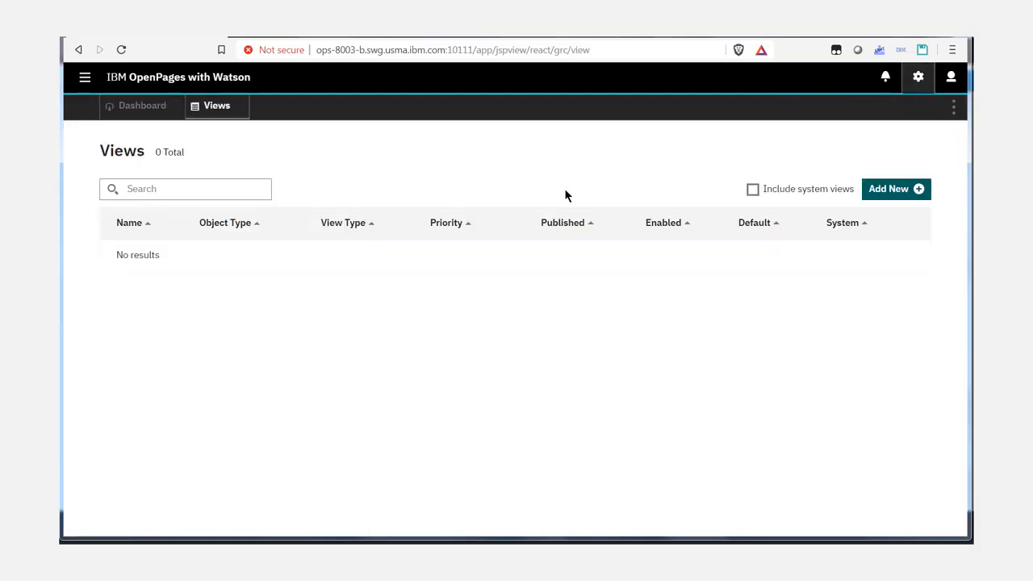
click(890, 187)
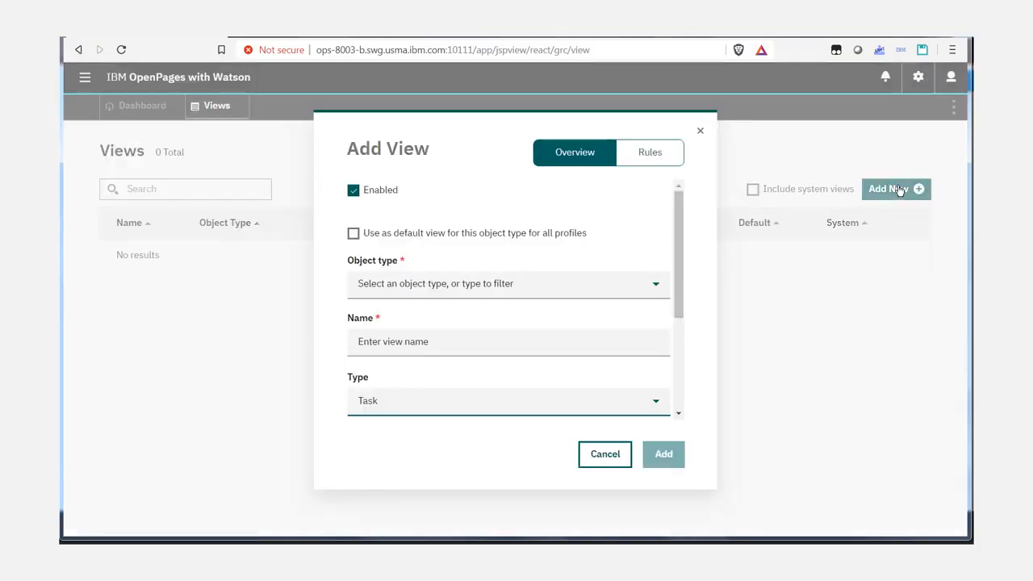
mouse_move(433, 236)
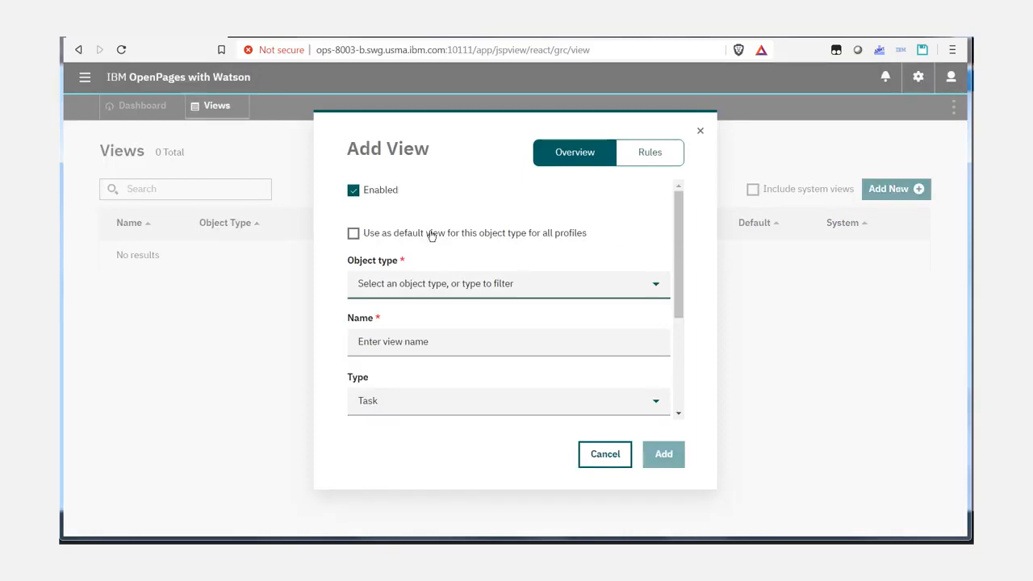
click(354, 232)
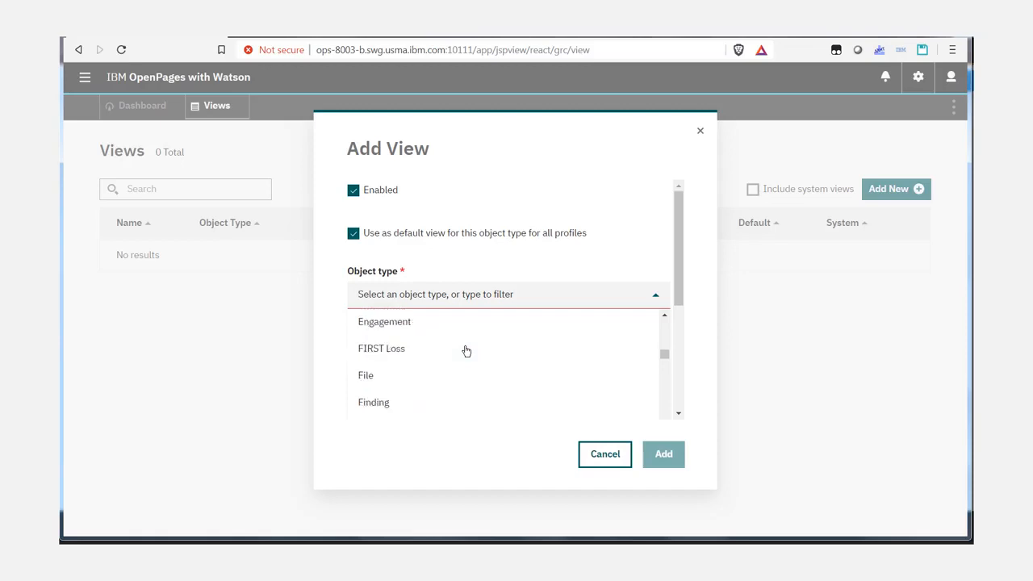
mouse_move(365, 374)
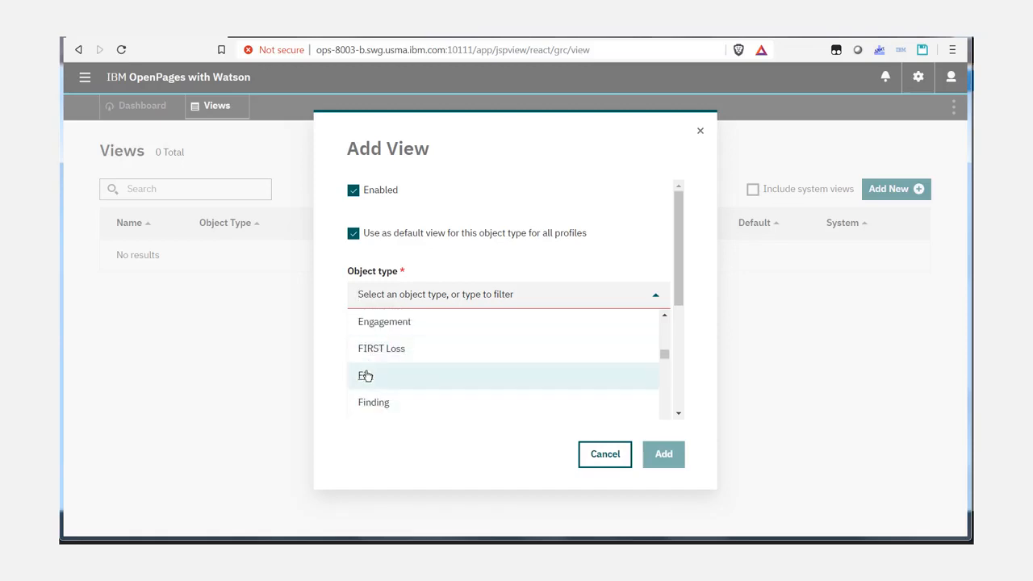
Create it as a File task view named 'Modified File Task View'
click(365, 374)
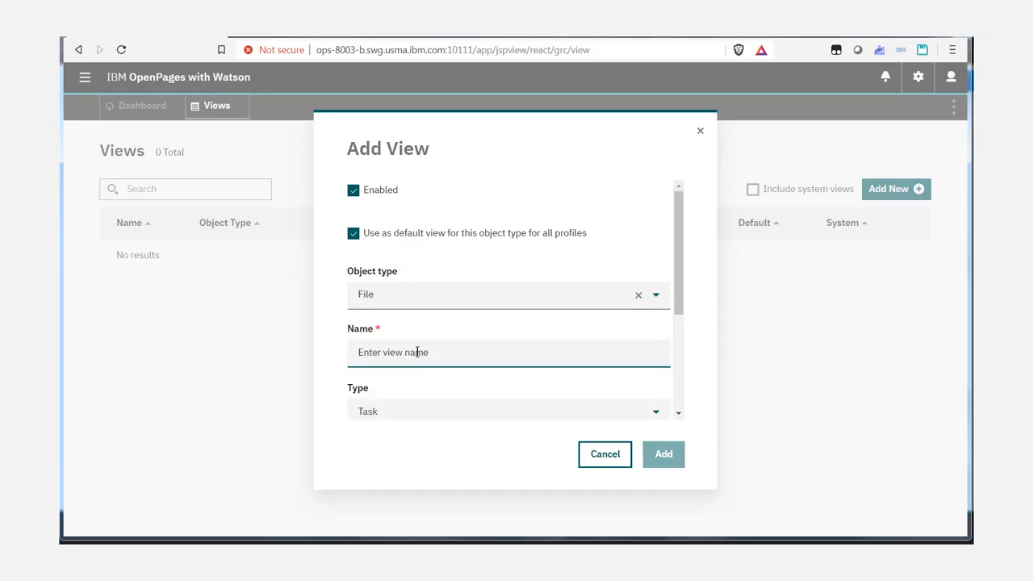
text(Modified File)
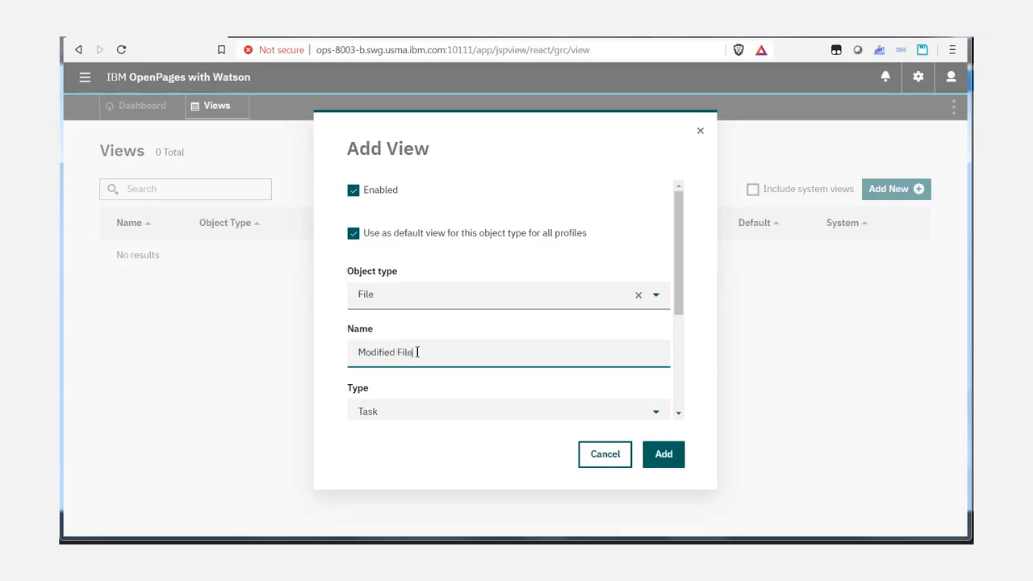
text(Task View)
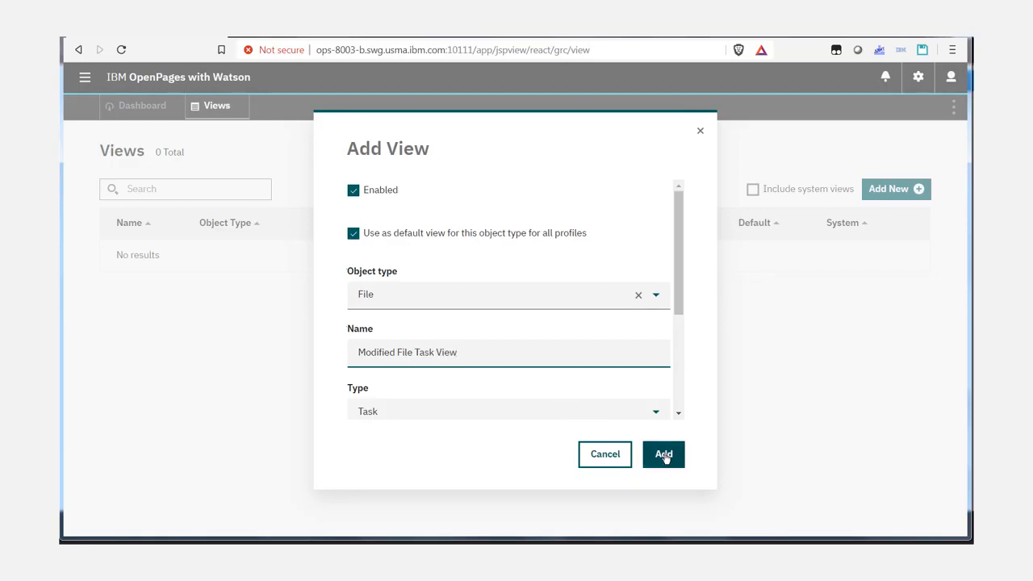
click(662, 454)
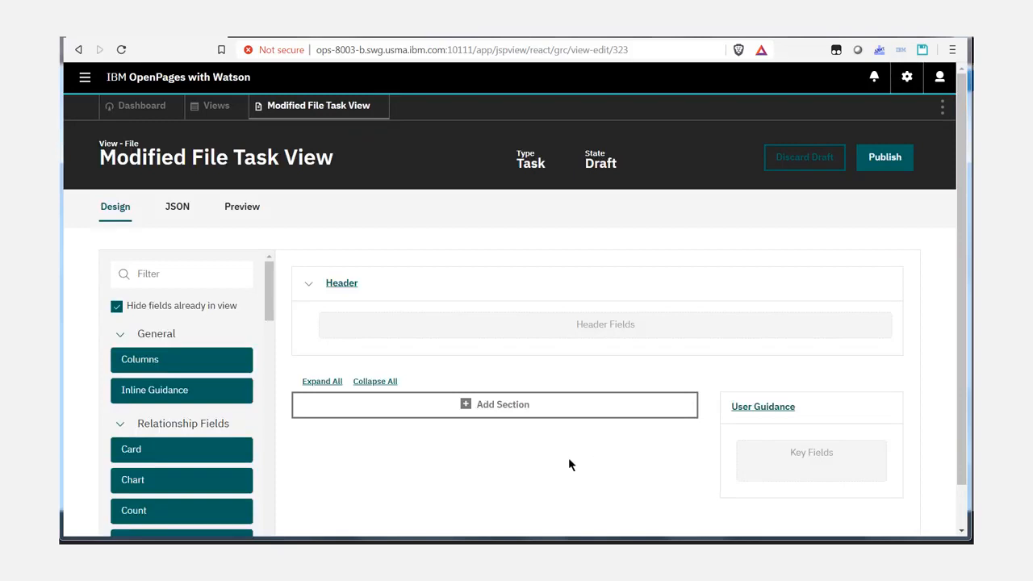
Add Comment, Description and File Name to the view's SectionMain from the Object Fields palette
scroll(down, 3)
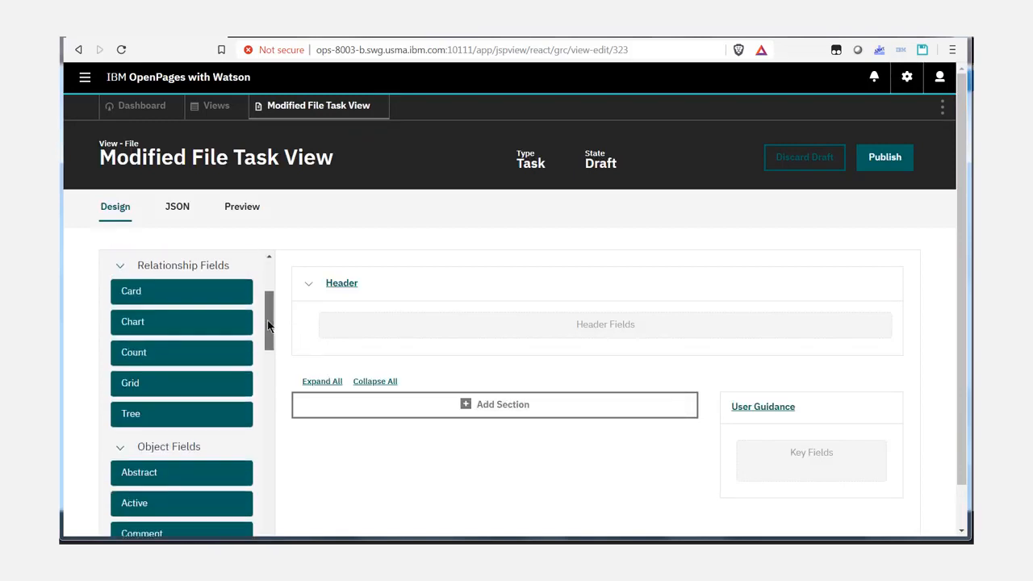
scroll(down, 3)
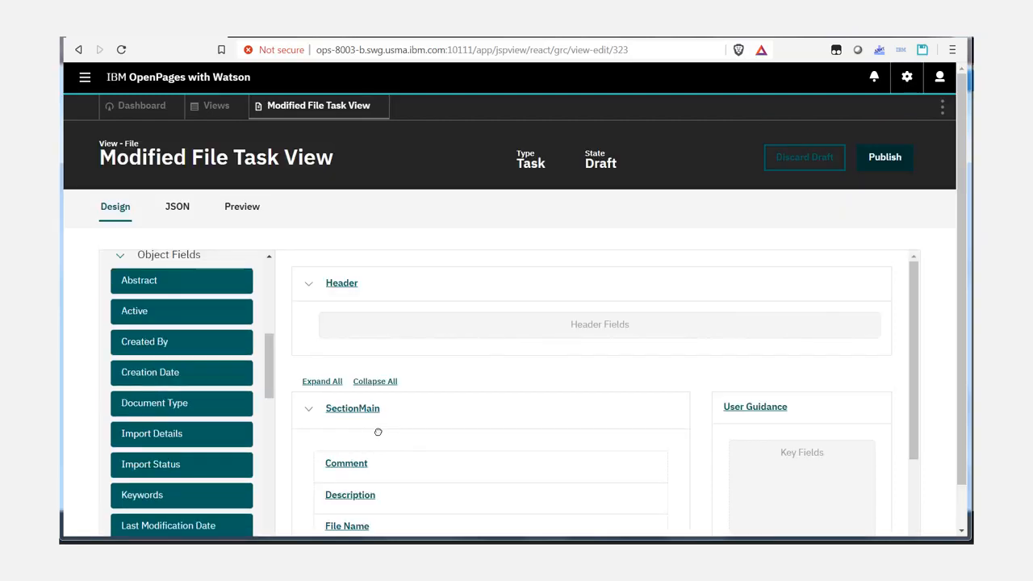
click(885, 157)
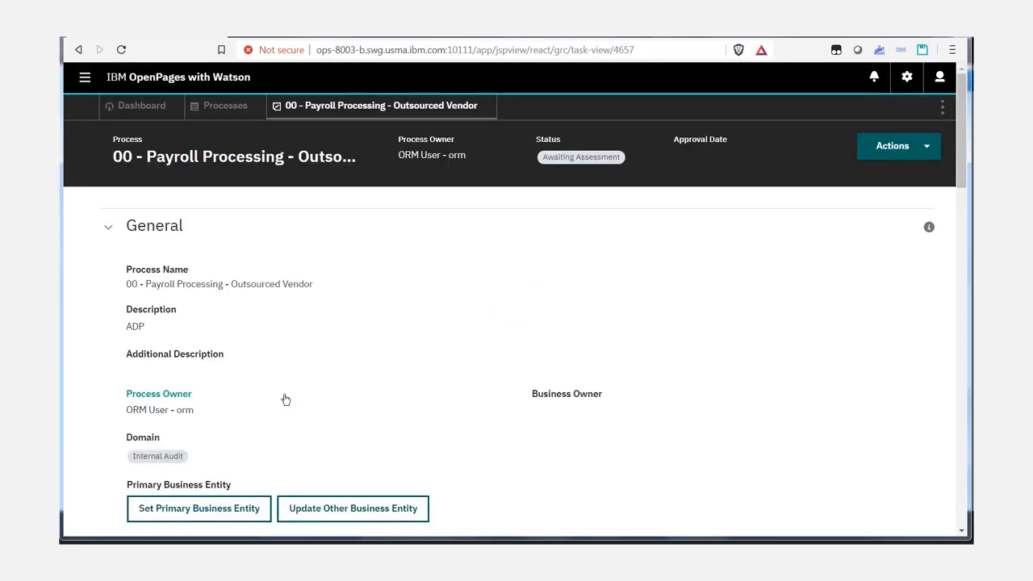
Scroll the Payroll Processing record down to the Supporting files table listing SampleUpload.xls
scroll(down, 3)
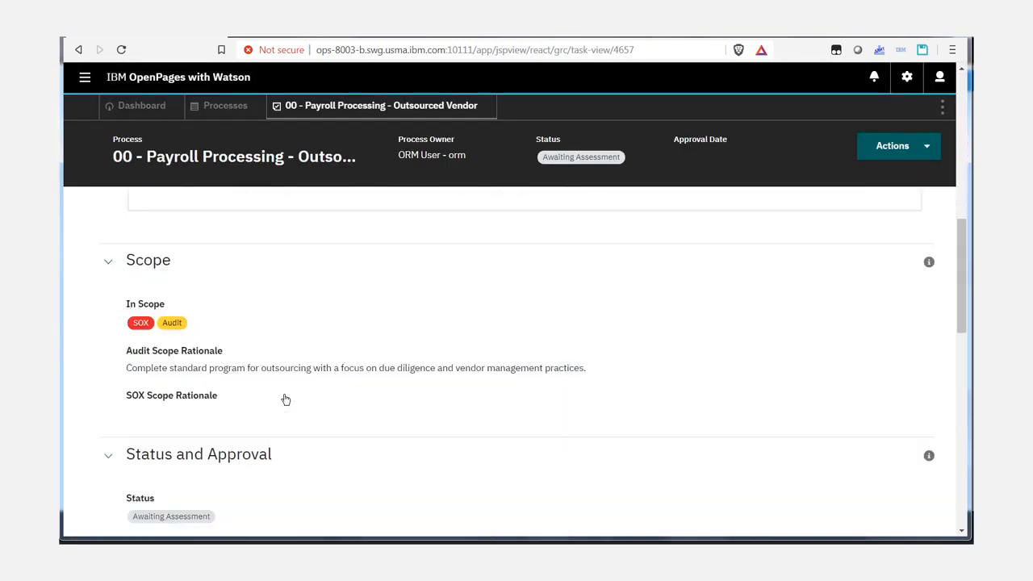
scroll(down, 3)
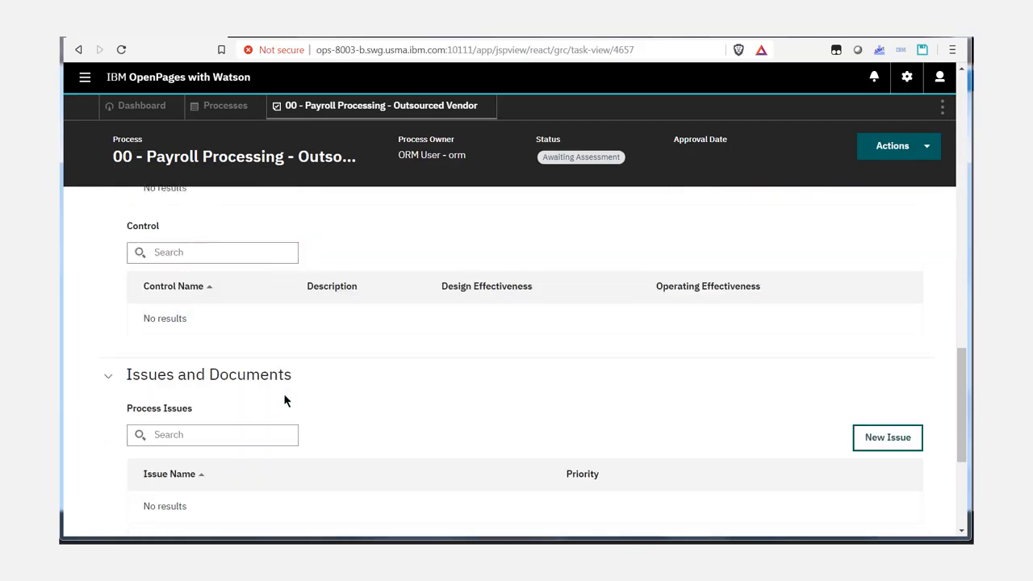
scroll(down, 3)
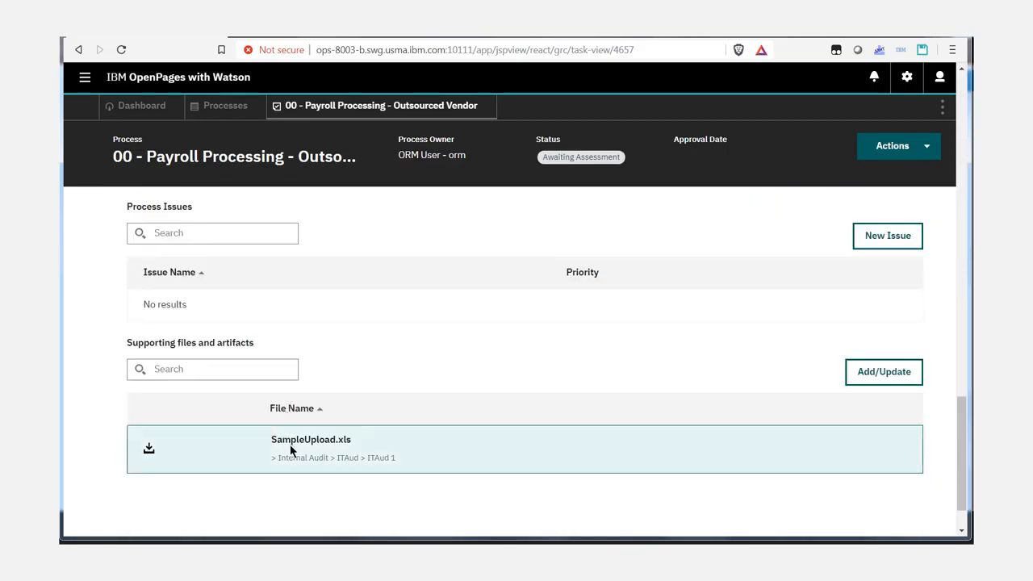